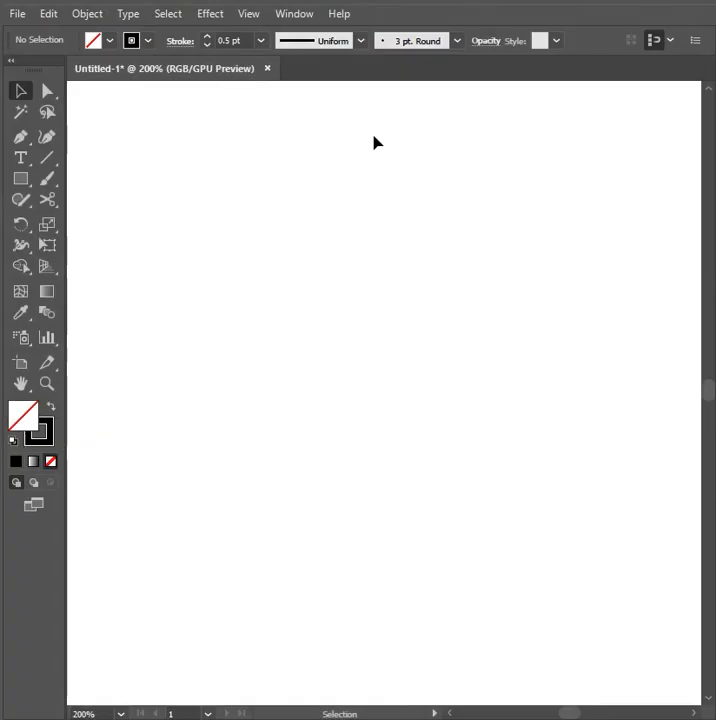
mouse_move(260, 152)
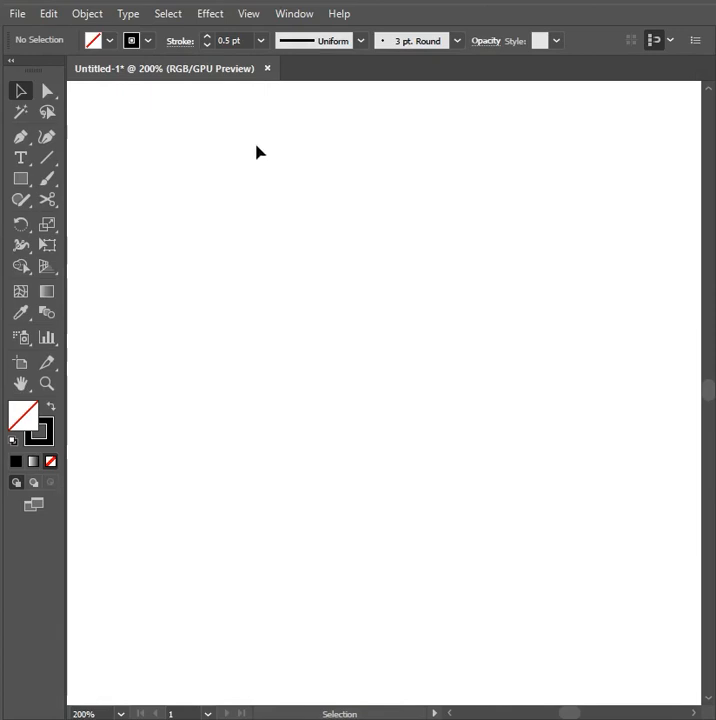
- Draw a full-height vertical line, repeat it into ten evenly spaced lines, and select them all
left_click_drag(152, 148, 152, 607)
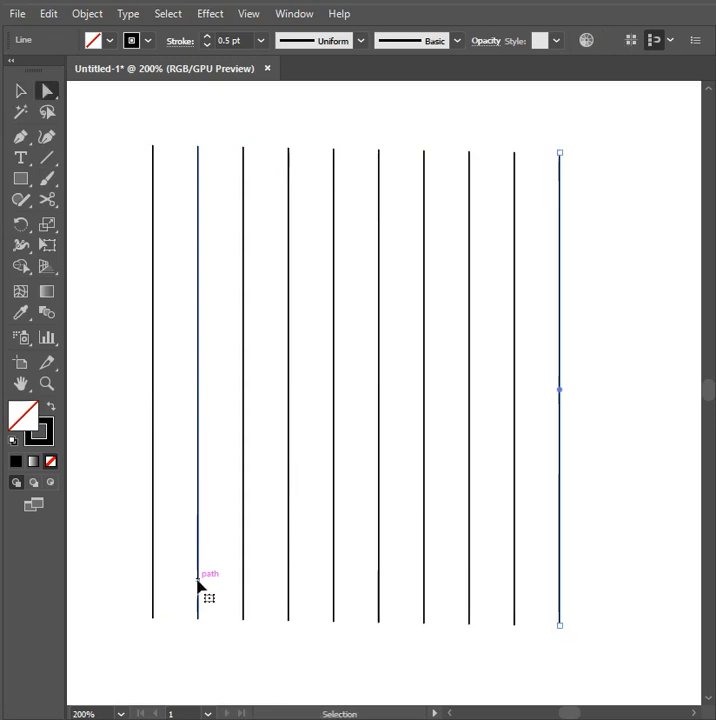
right_click(208, 590)
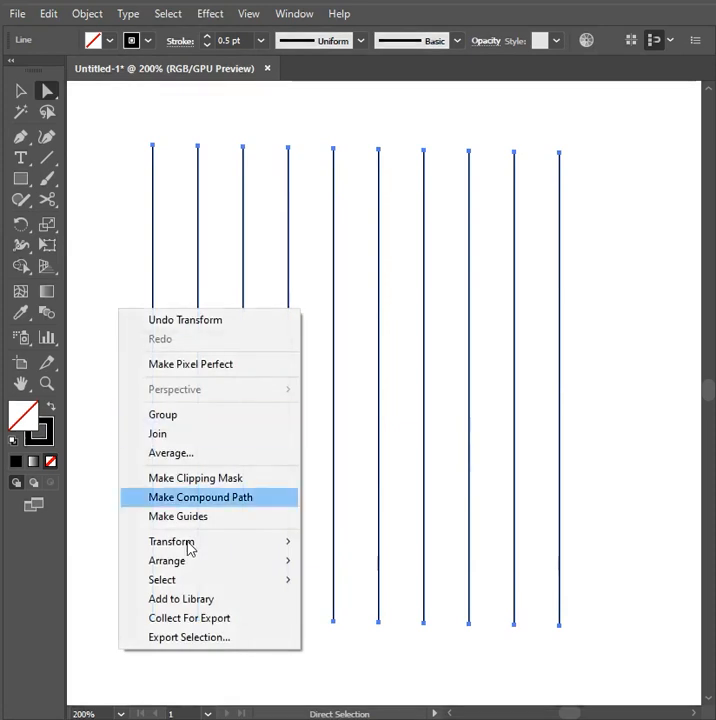
- Add 60° rotated copies of the vertical lines, then switch to the Shape Builder tool
left_click(171, 541)
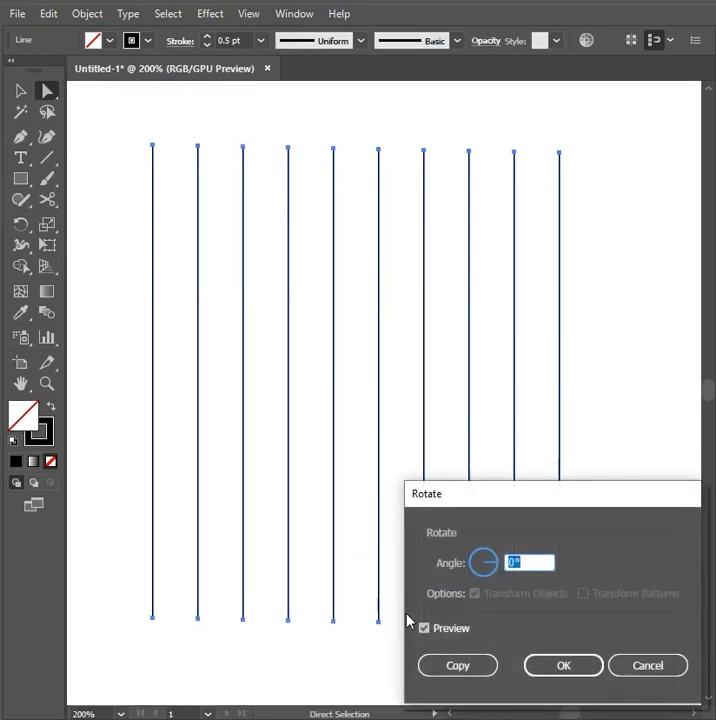
type("60")
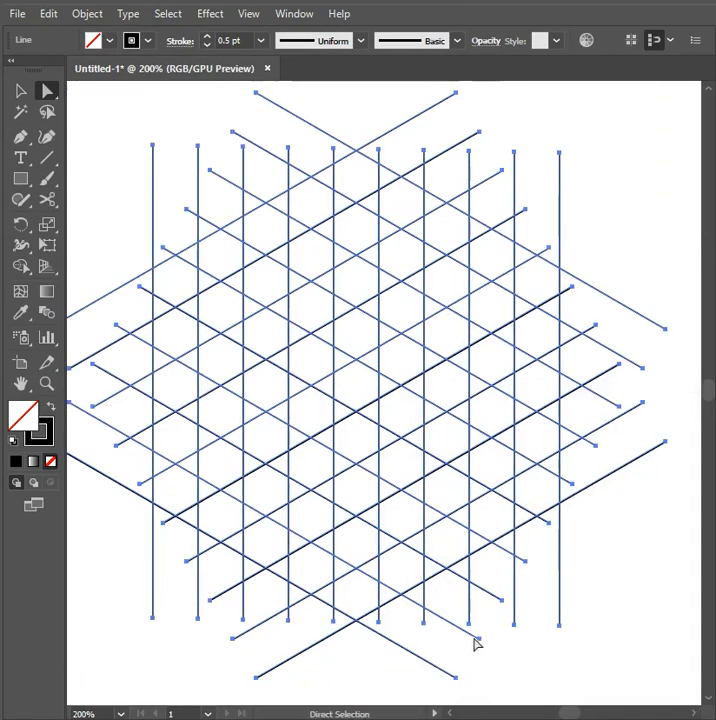
left_click(20, 267)
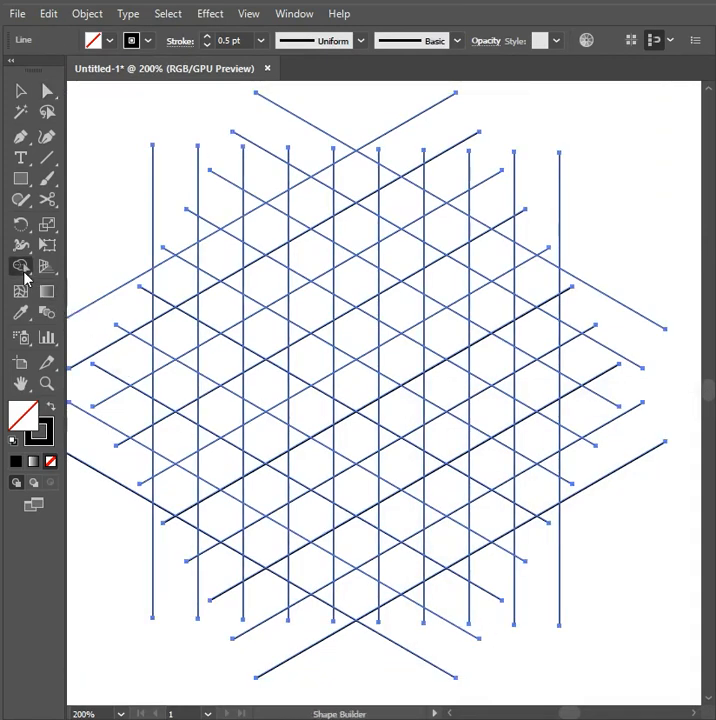